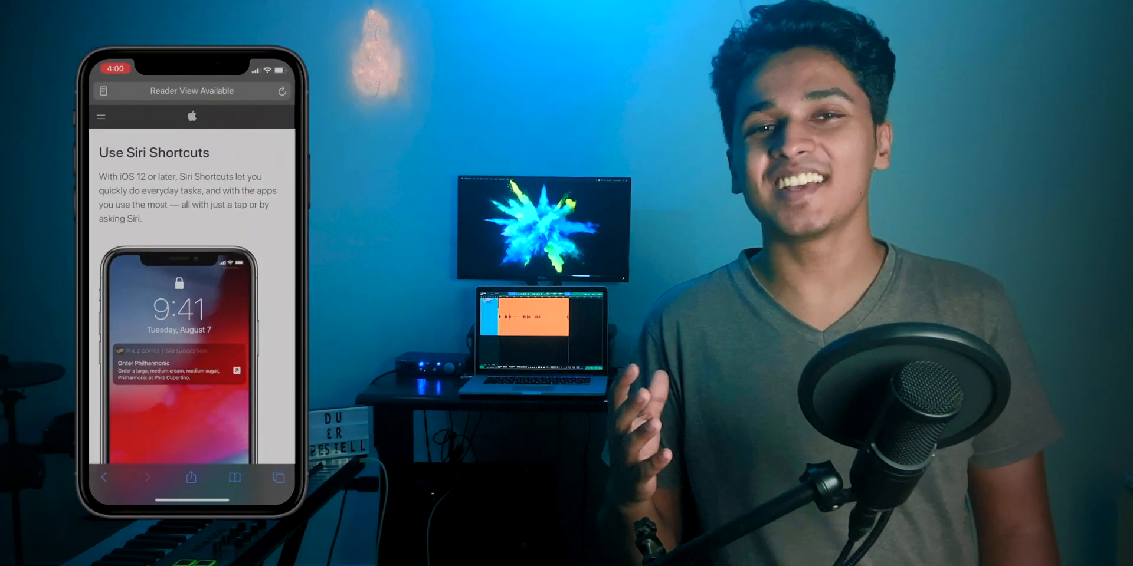
Run the SleepTime tile from My Shortcuts so its playlist opens in the player
scroll(down, 3)
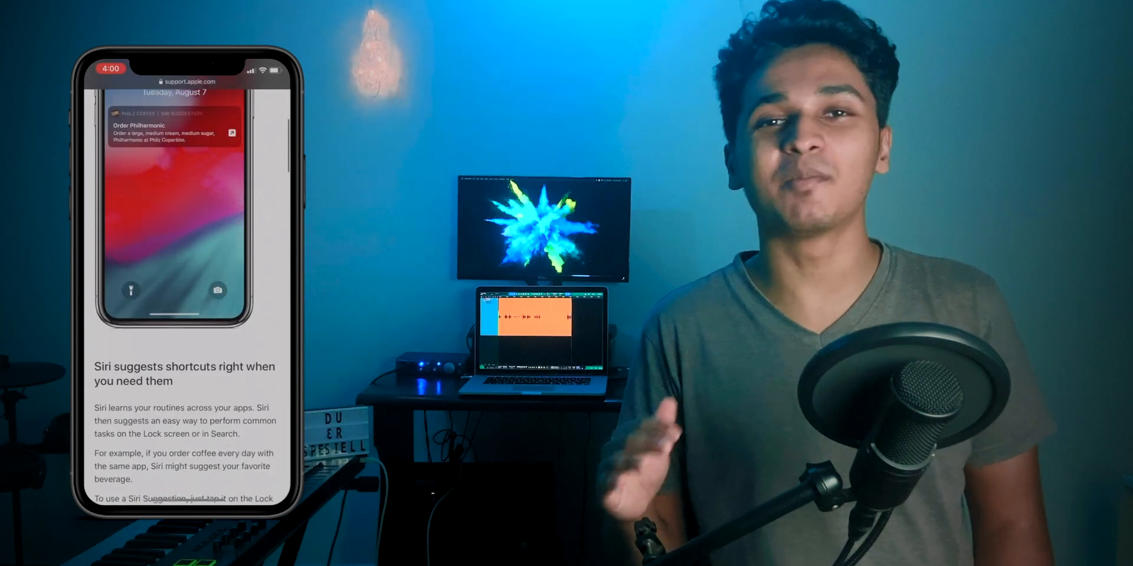
scroll(down, 3)
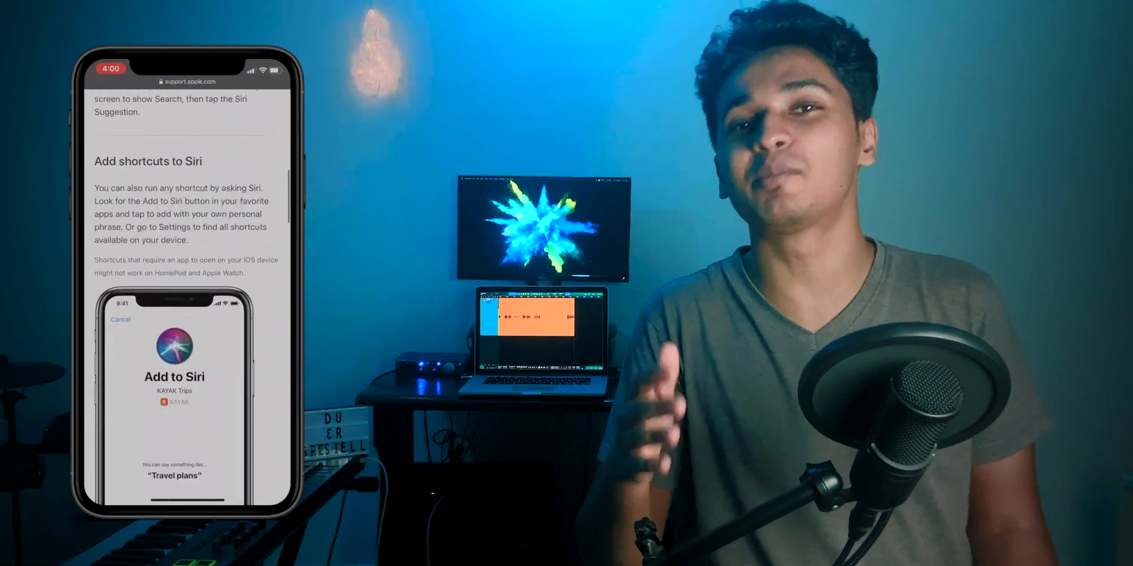
scroll(down, 3)
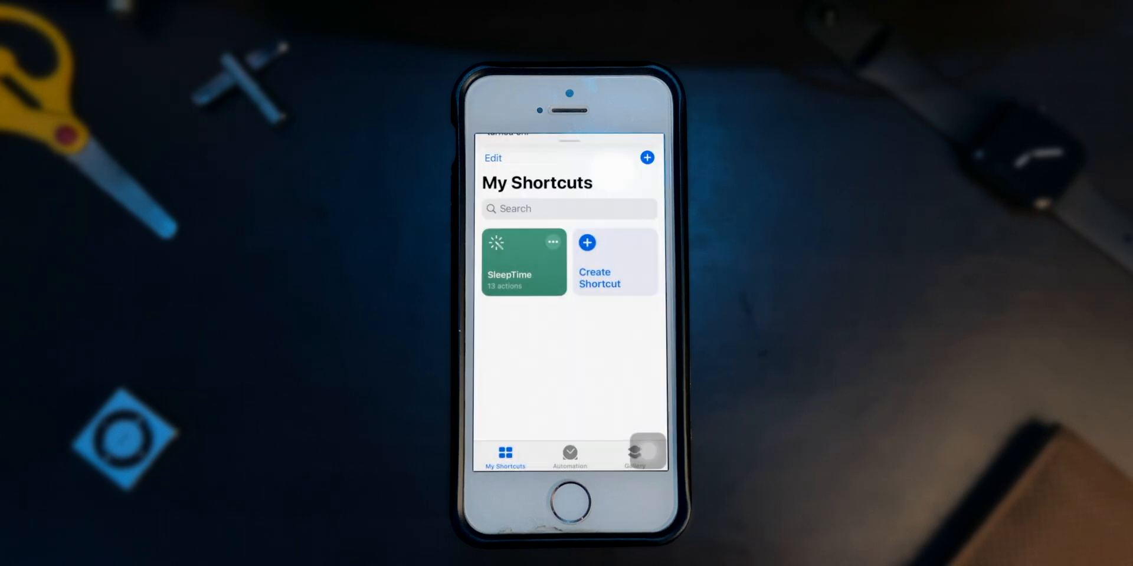
click(522, 262)
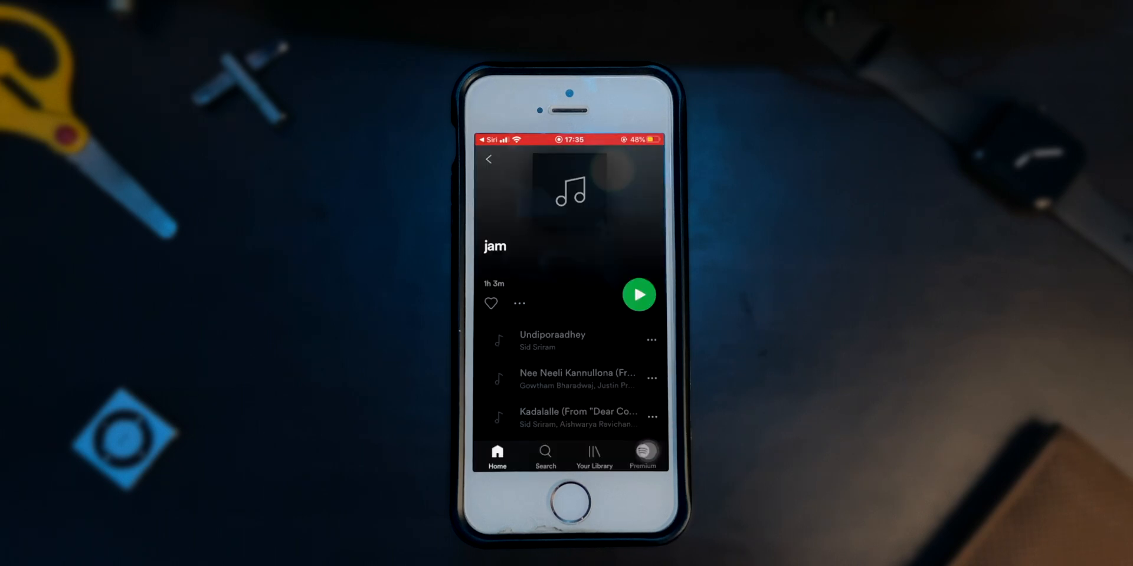
click(638, 295)
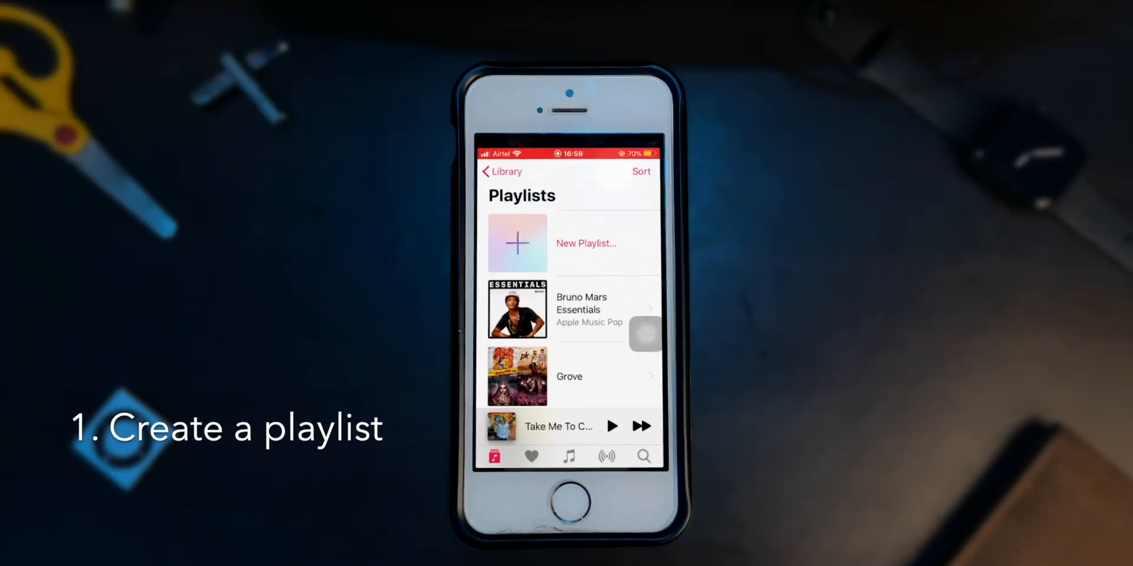
Create a playlist named 'Sleep Time' and add songs from Library > Songs
click(585, 243)
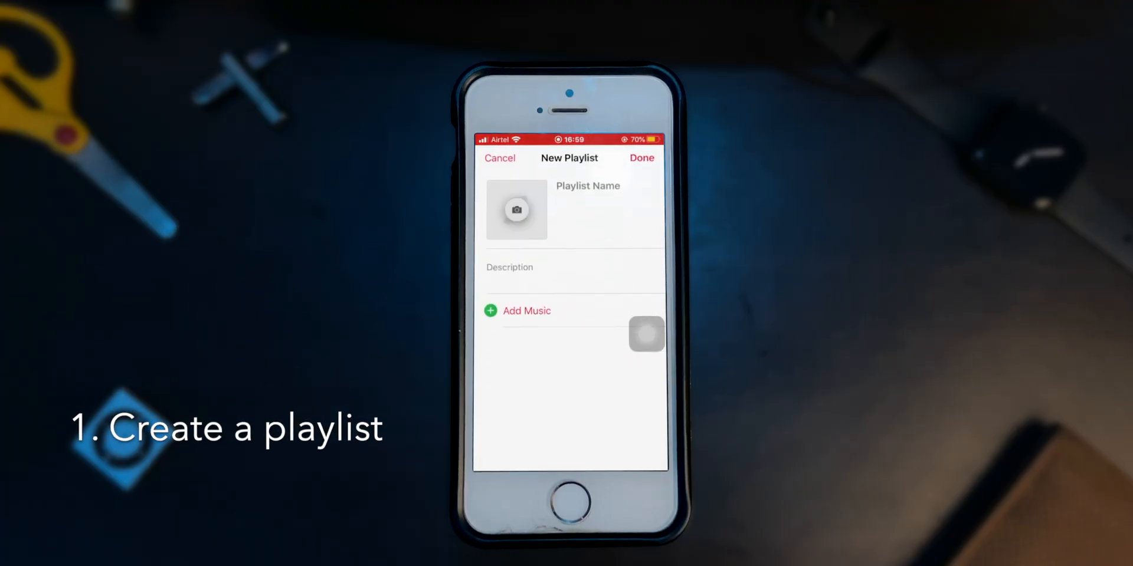
text(Sleep)
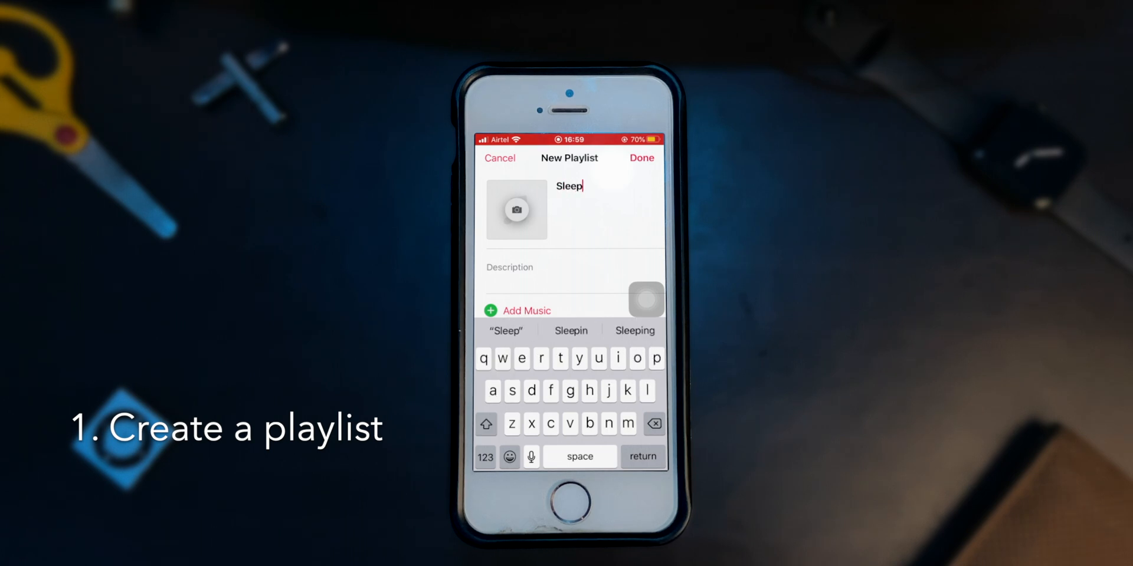
click(528, 310)
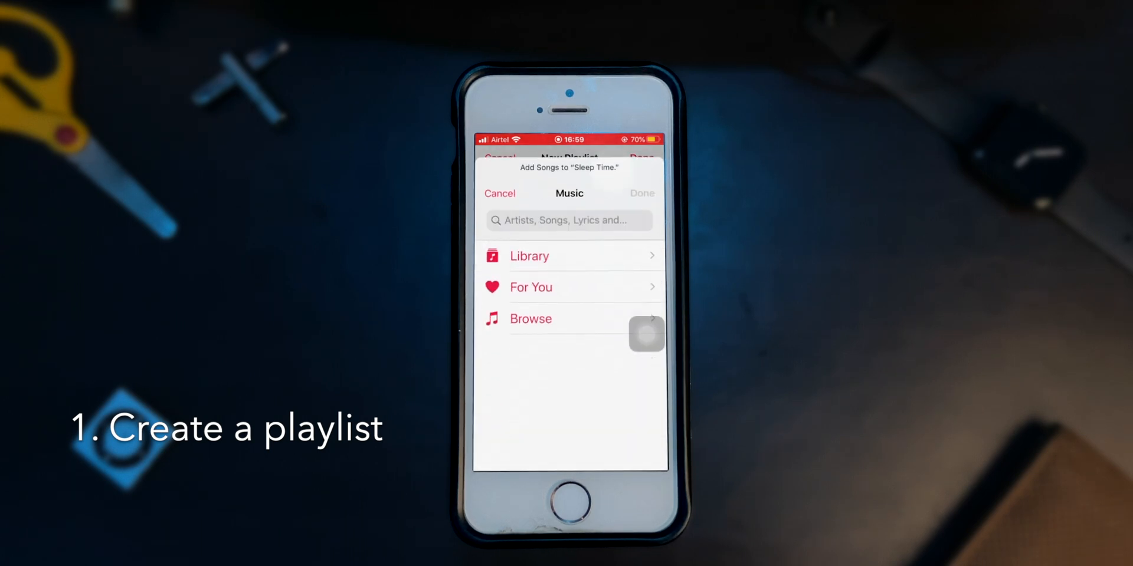
click(529, 256)
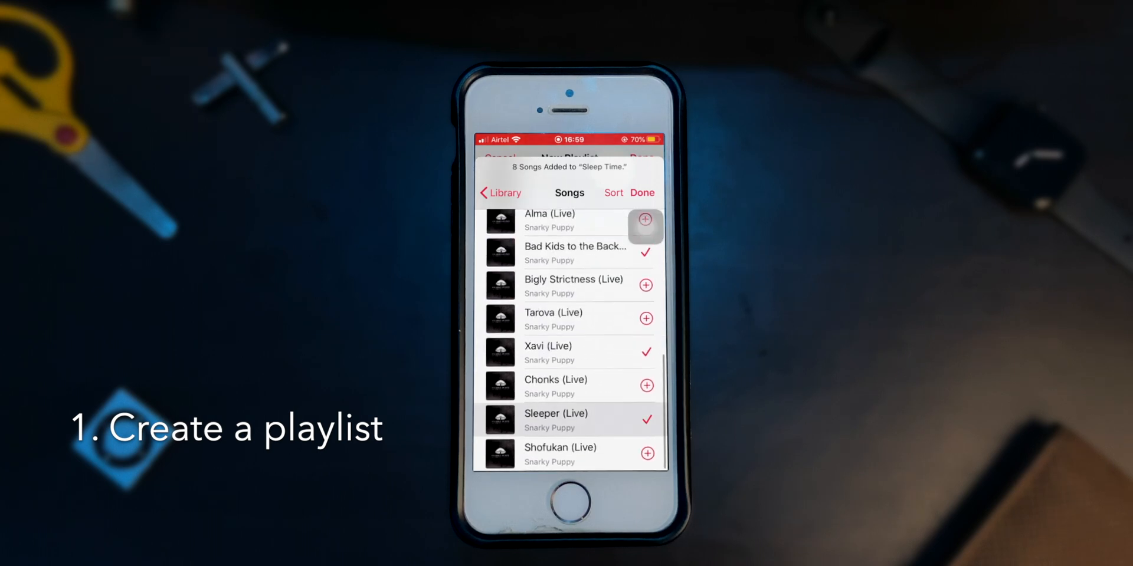
click(642, 192)
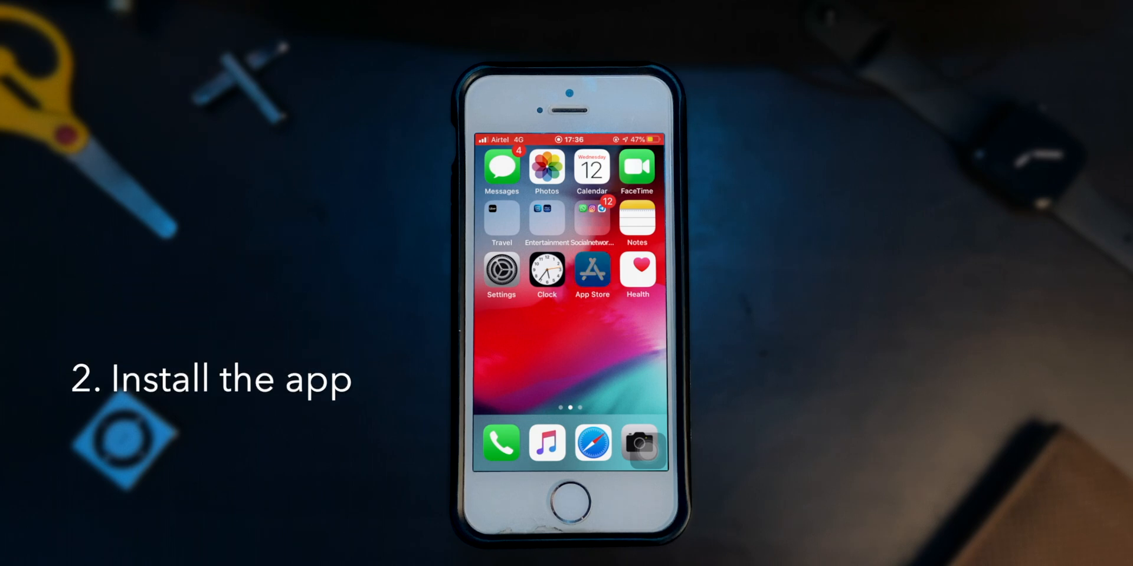
Install Shortcuts from the App Store and answer its calendar access prompt
text(shortcuts)
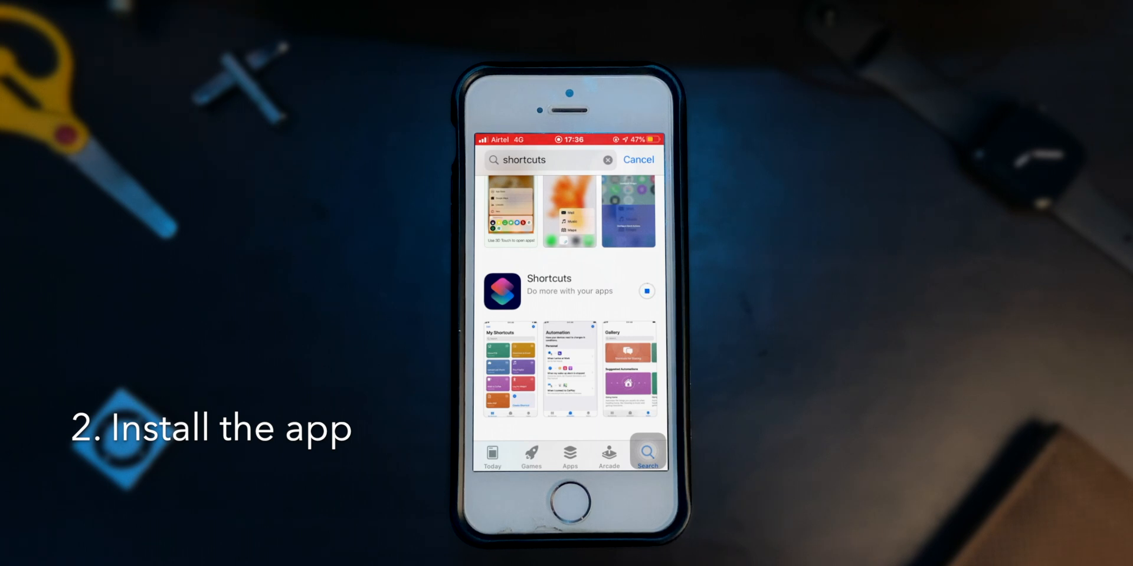
click(646, 292)
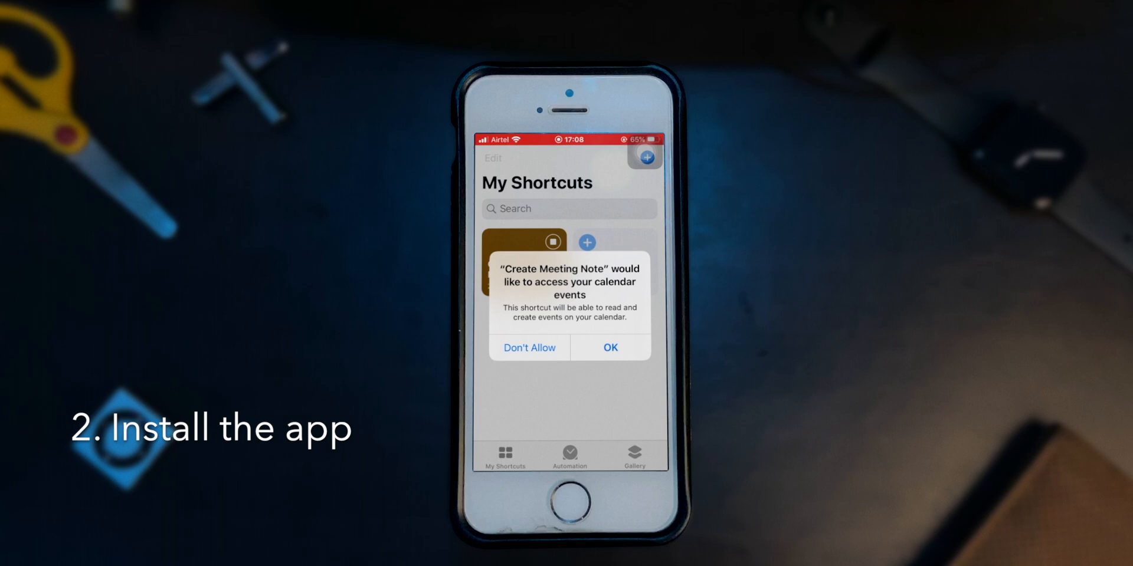
click(610, 347)
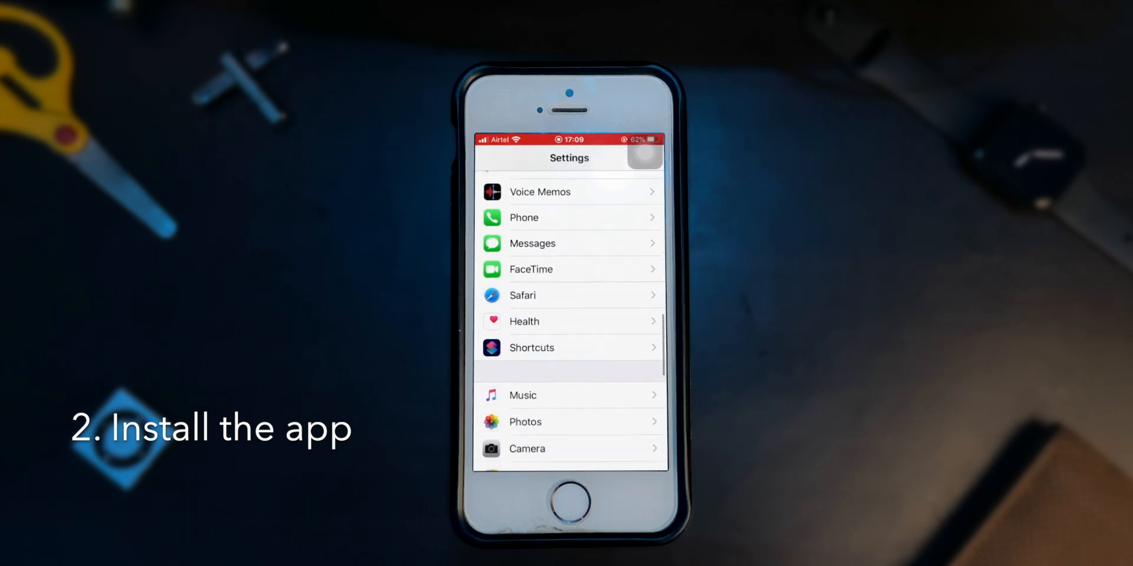
Switch on Allow Untrusted Shortcuts in Settings > Shortcuts and confirm
click(531, 347)
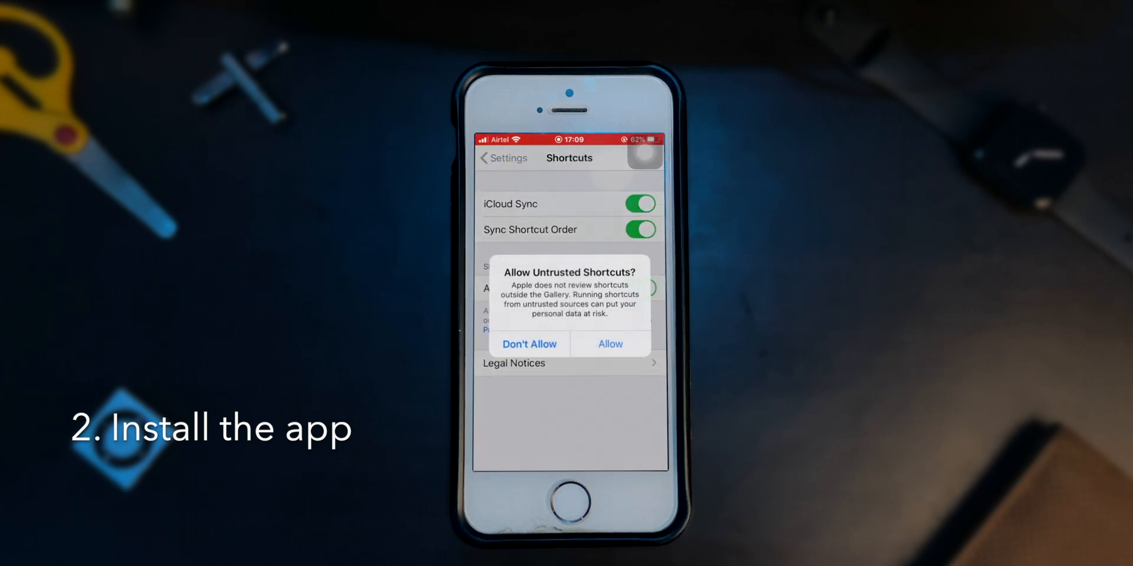
click(610, 343)
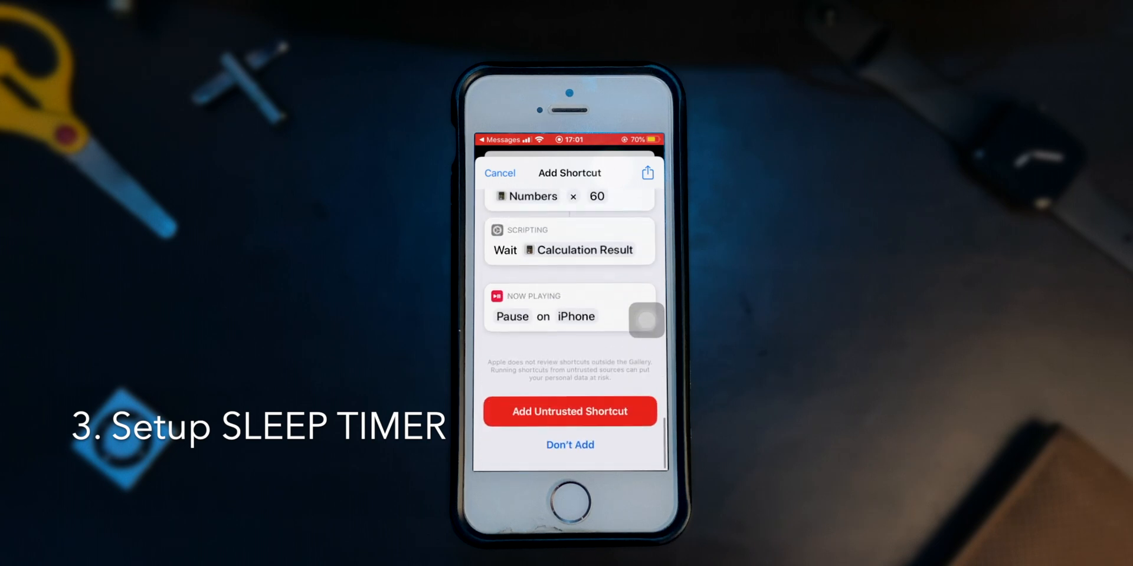
Add the untrusted sleep timer shortcut and pick the Sleep Time playlist
click(569, 412)
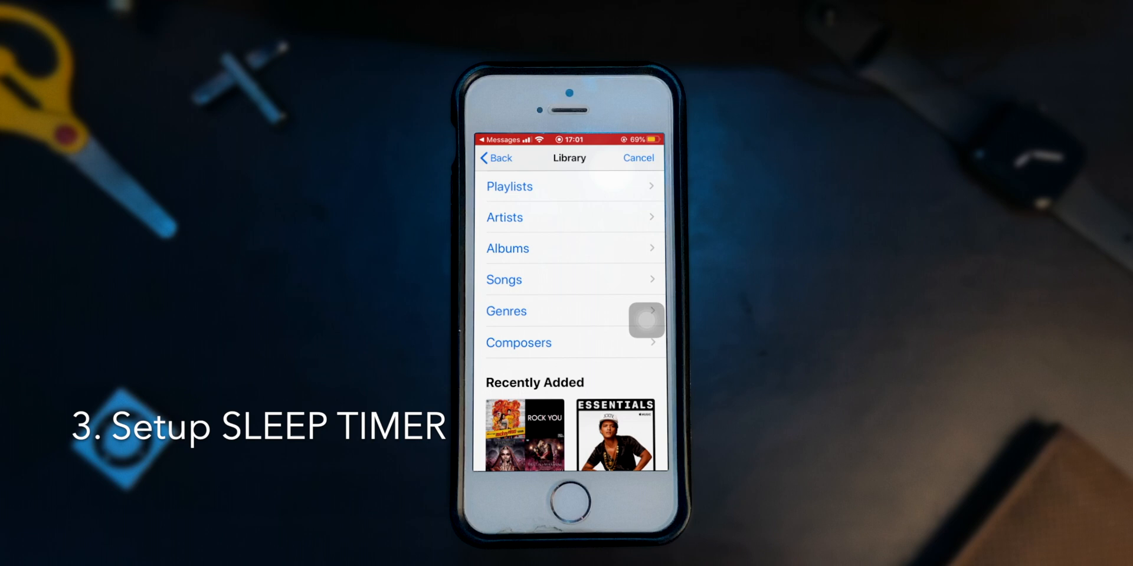
click(509, 187)
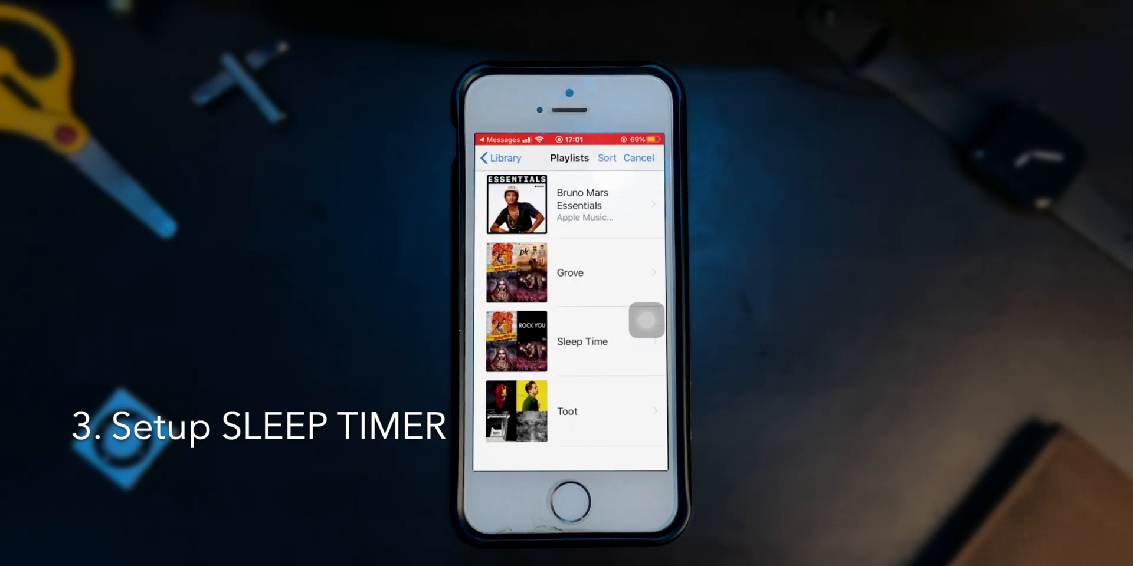
click(582, 343)
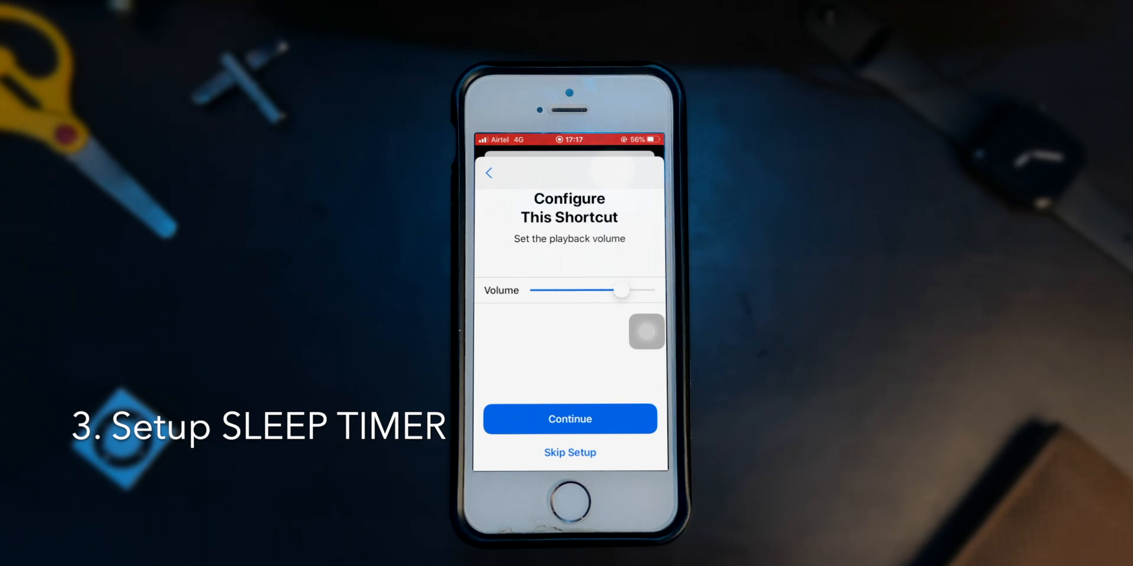
Lower the playback volume somewhat and set the duration to 1 minute
drag(623, 290, 609, 290)
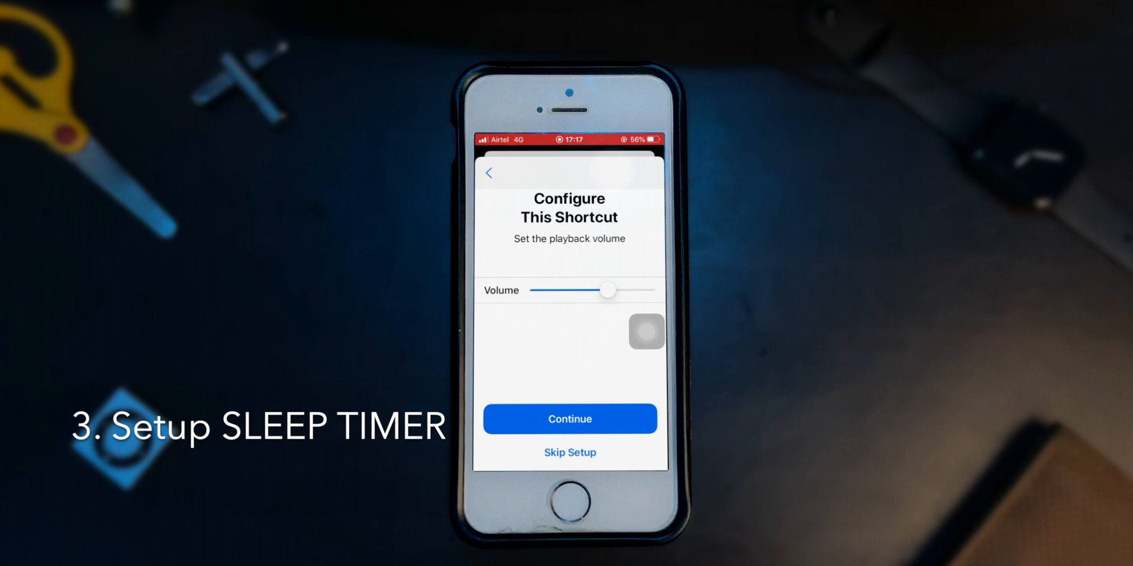
click(569, 419)
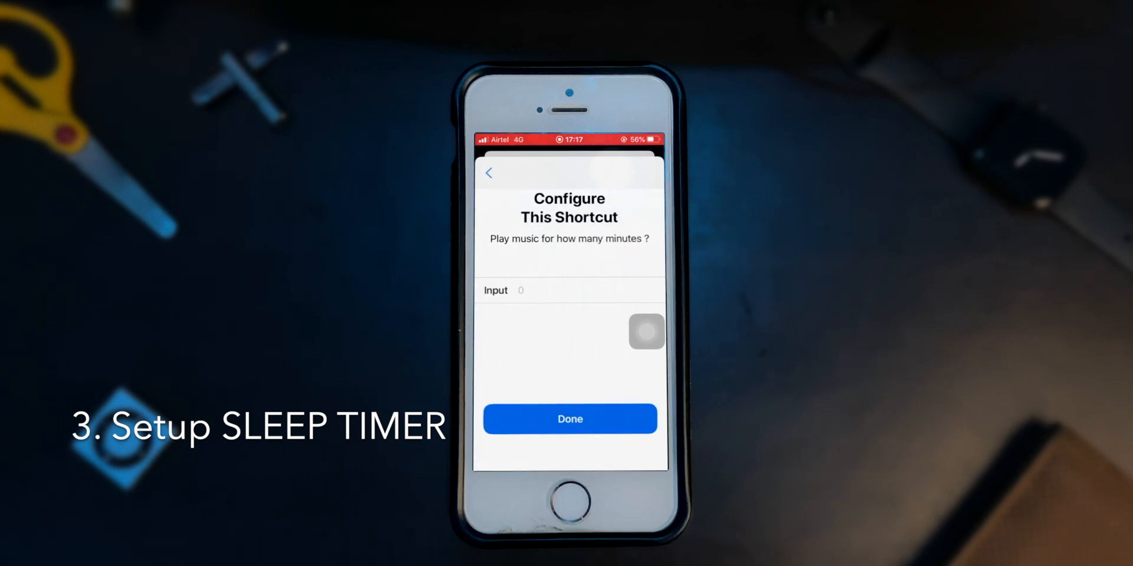
text(1)
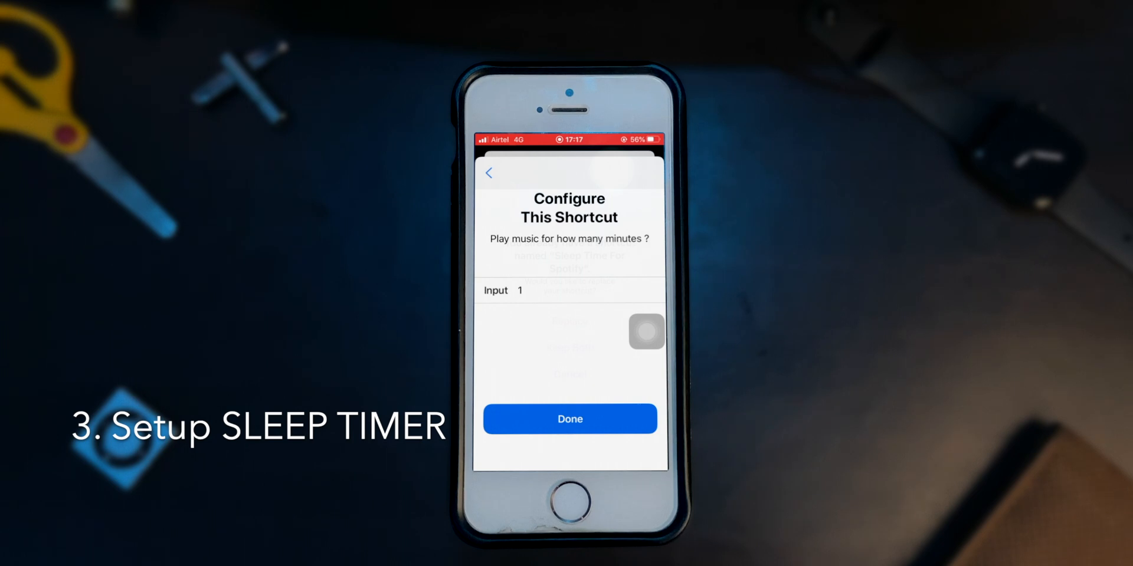
click(569, 419)
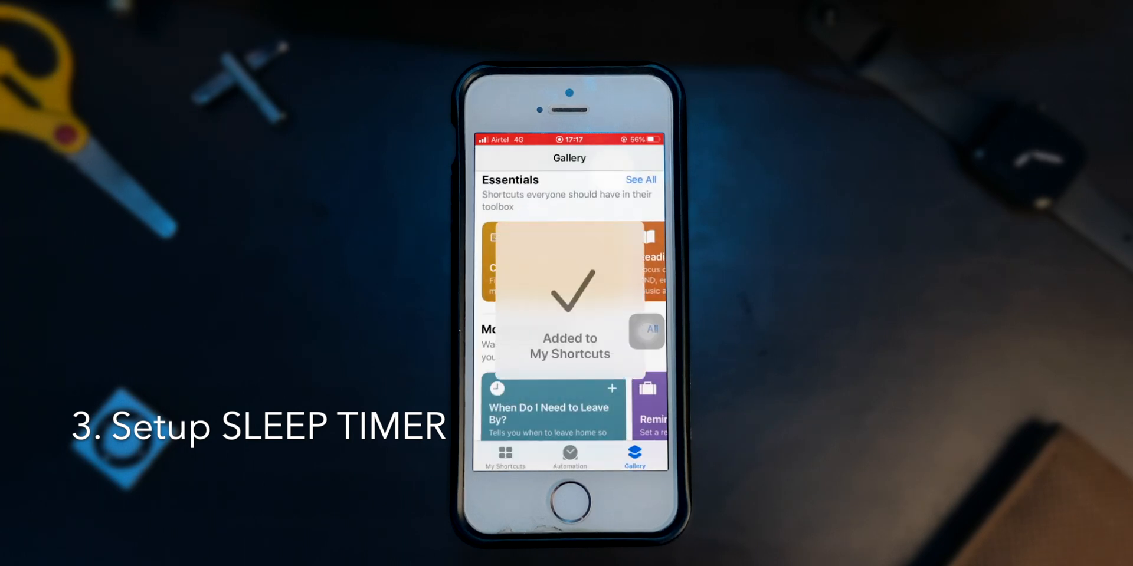
Run Sleep Time from My Shortcuts, allowing notifications and music library access
click(504, 455)
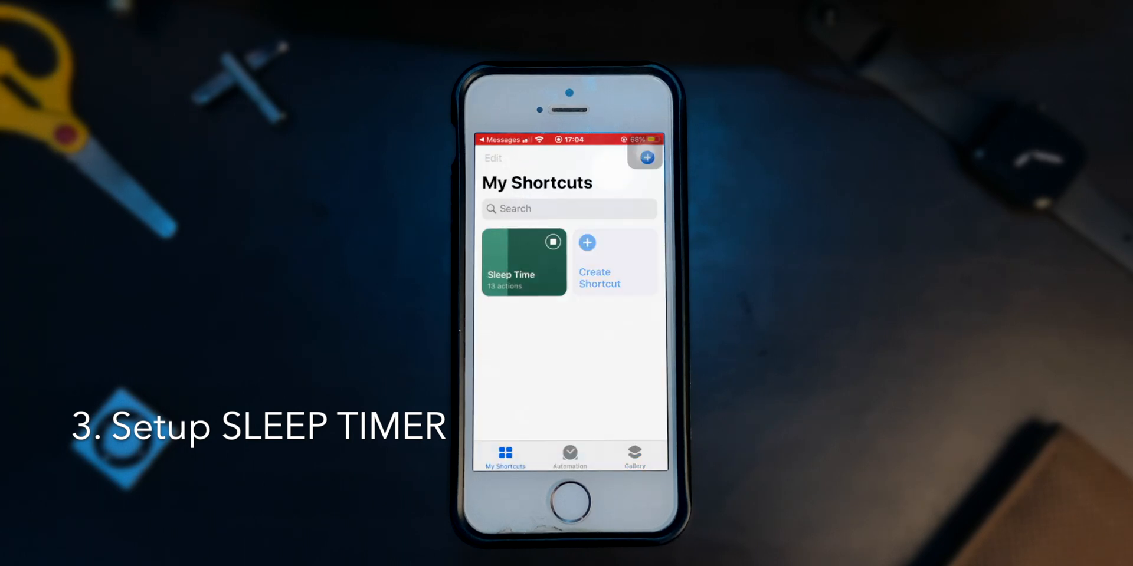
click(522, 262)
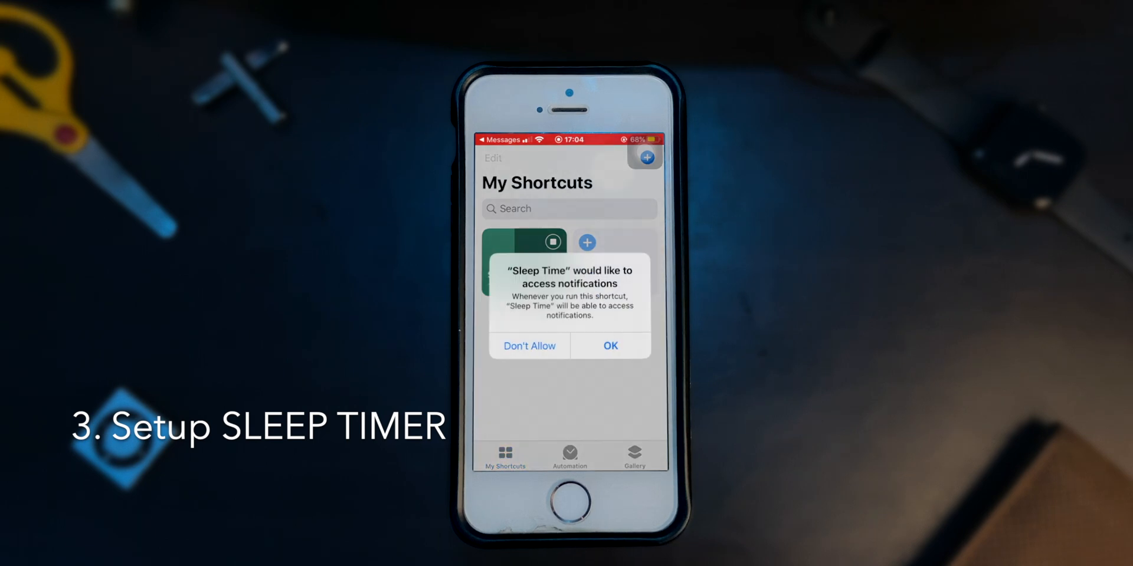
click(609, 346)
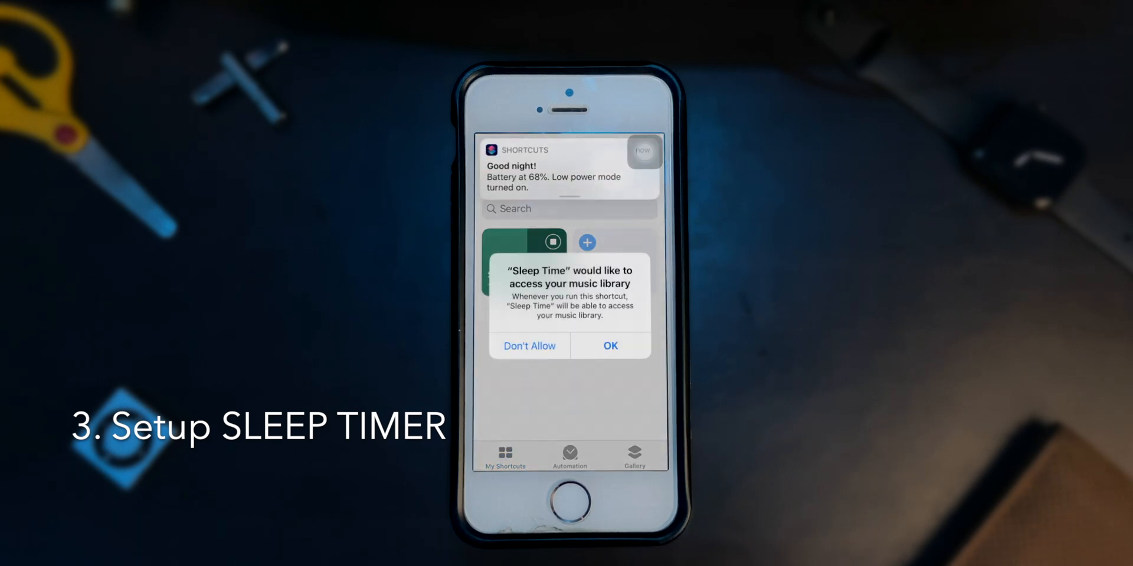
click(609, 345)
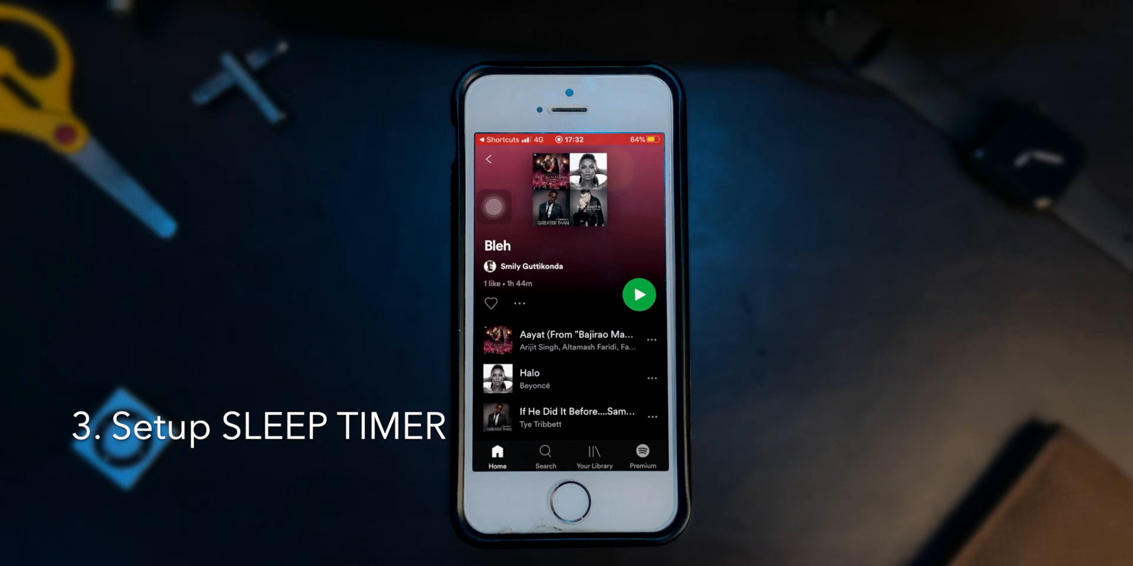
click(638, 294)
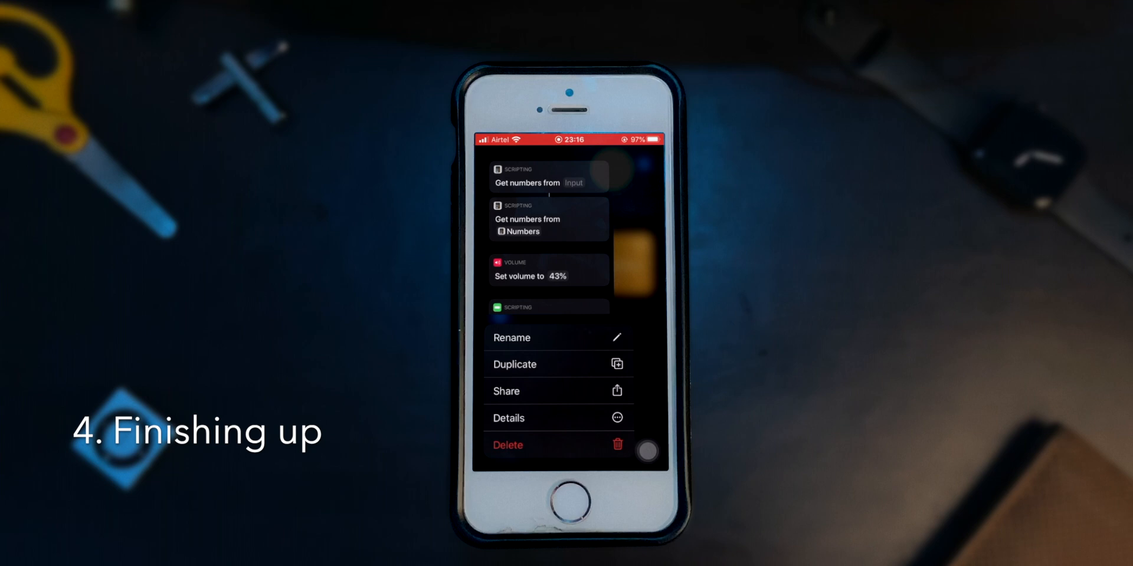
Reopen the shortcut's setup and raise the volume slider to about half
click(508, 417)
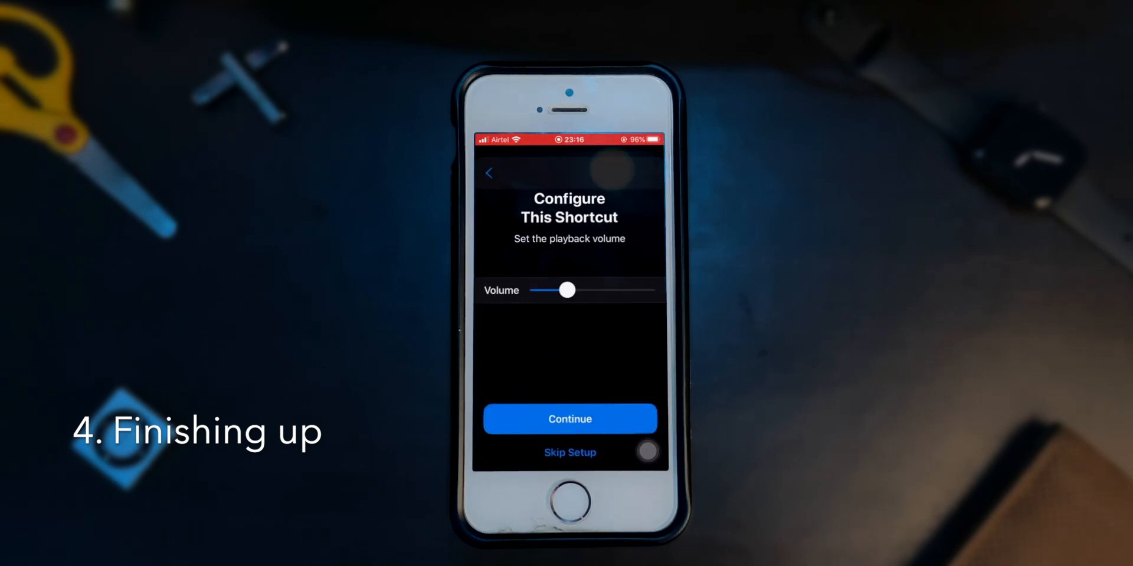
drag(567, 290, 592, 290)
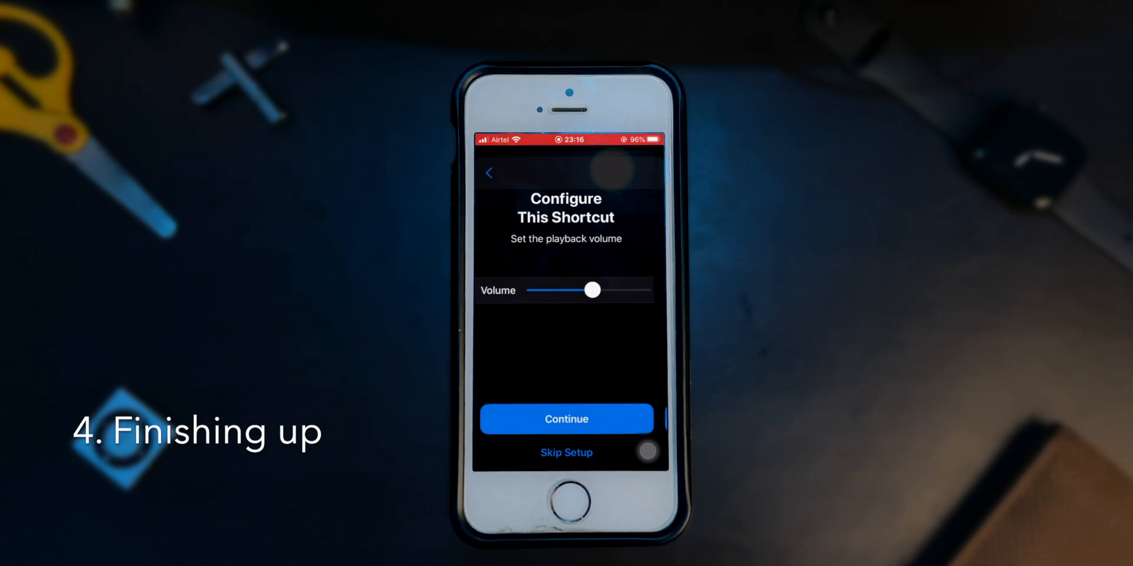